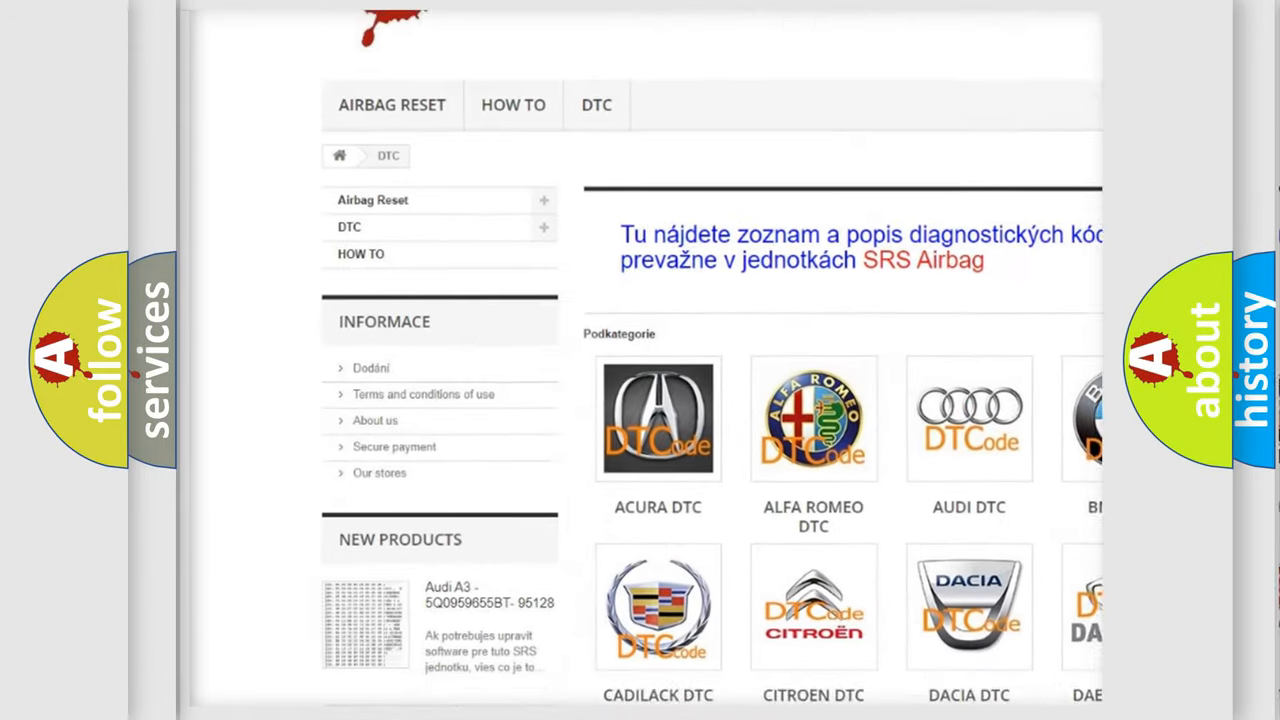
Scroll past the DTC car brand tiles to the list of B-series codes.
{"action": "scroll", "scroll_direction": "down", "scroll_amount": 3}
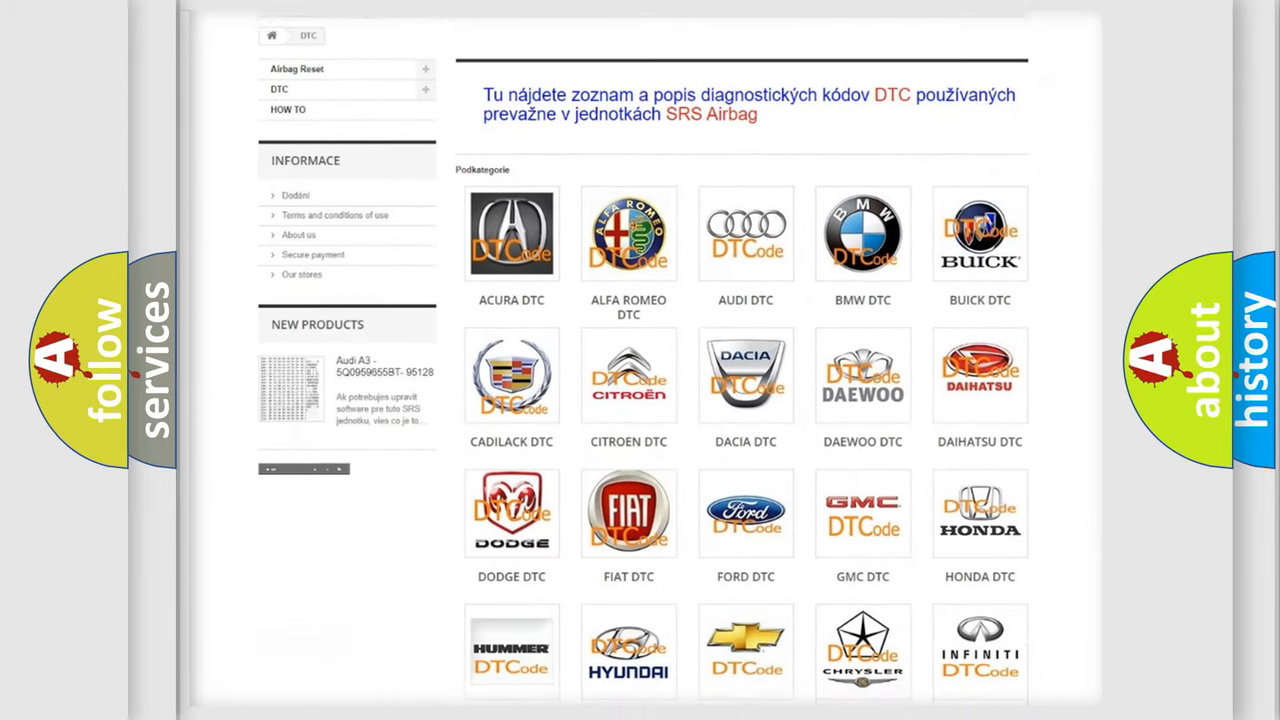
{"action": "scroll", "scroll_direction": "down", "scroll_amount": 3}
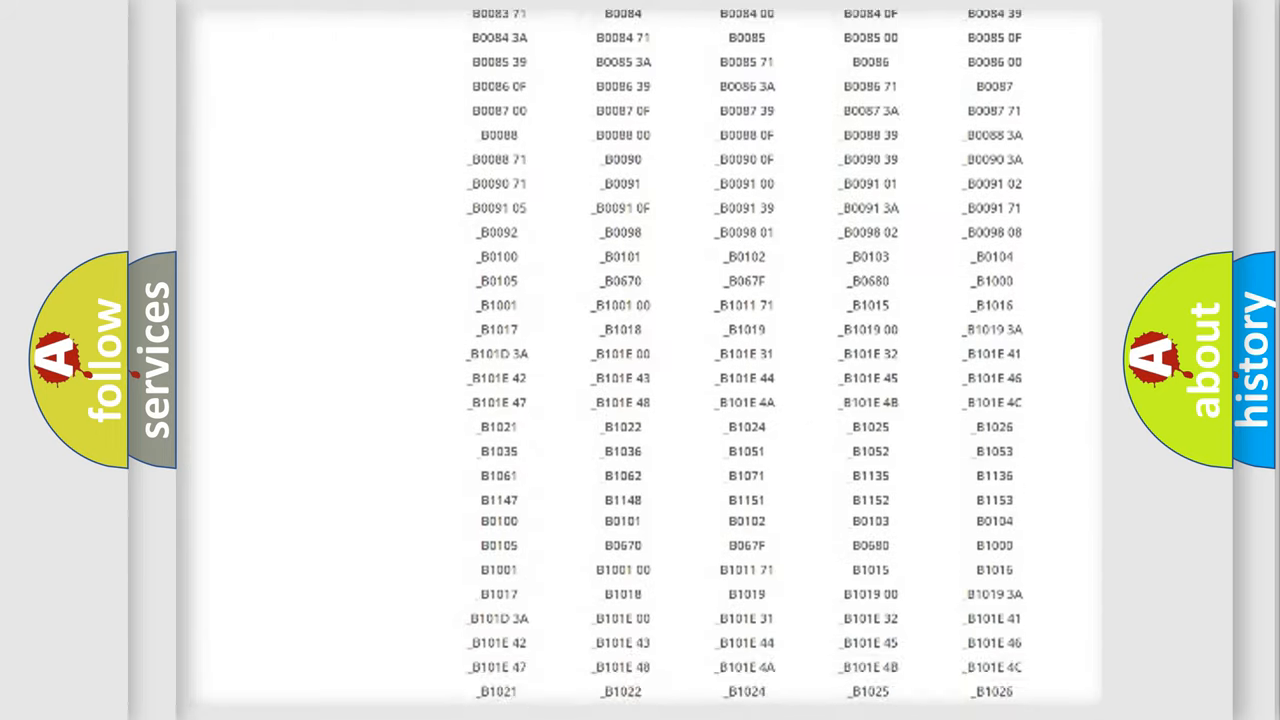
{"action": "scroll", "scroll_direction": "up", "scroll_amount": 3}
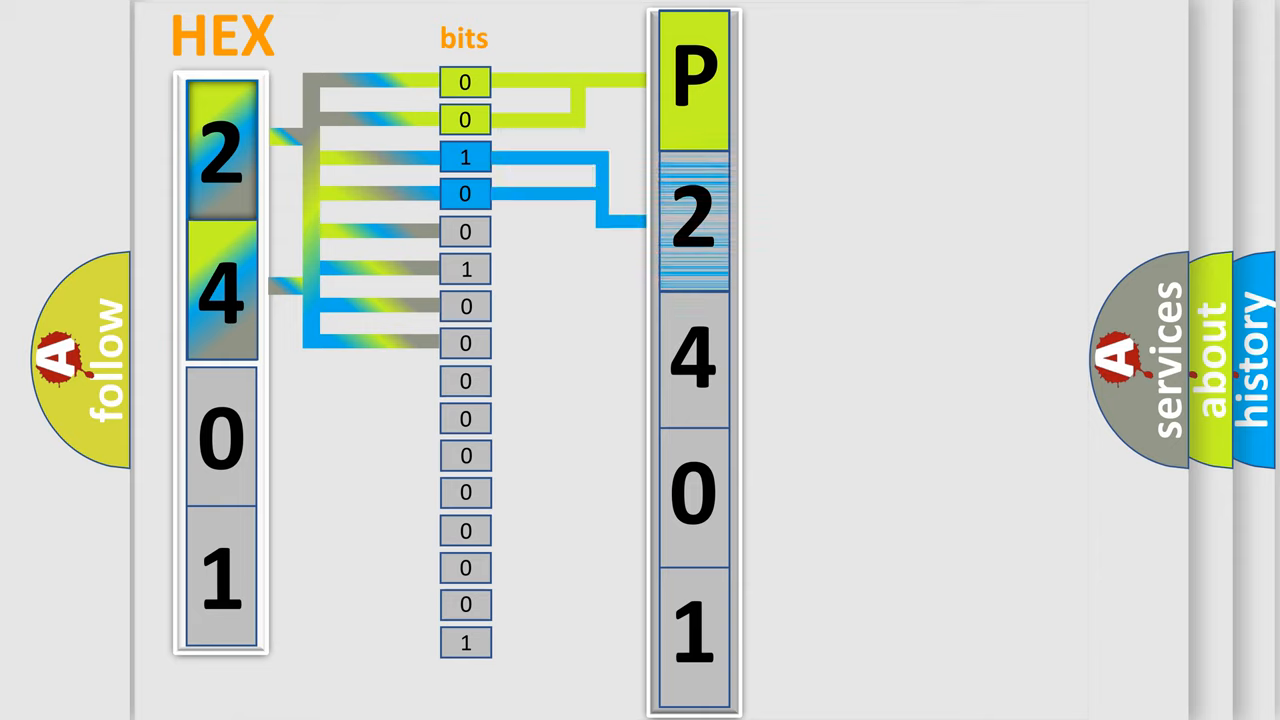
Reveal the second-digit legend: 00/10/11 ISO/SAE-controlled, 01 manufacturer-specific.
{"action": "left_click", "coordinate": [694, 220]}
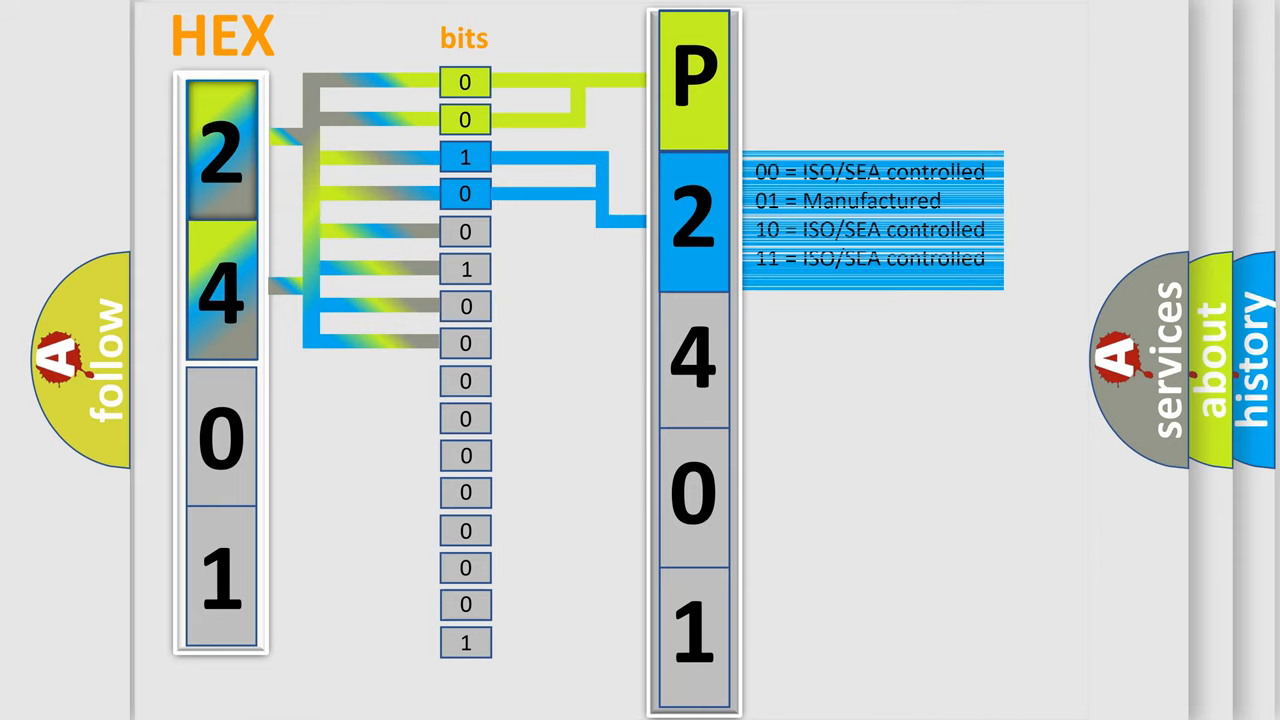